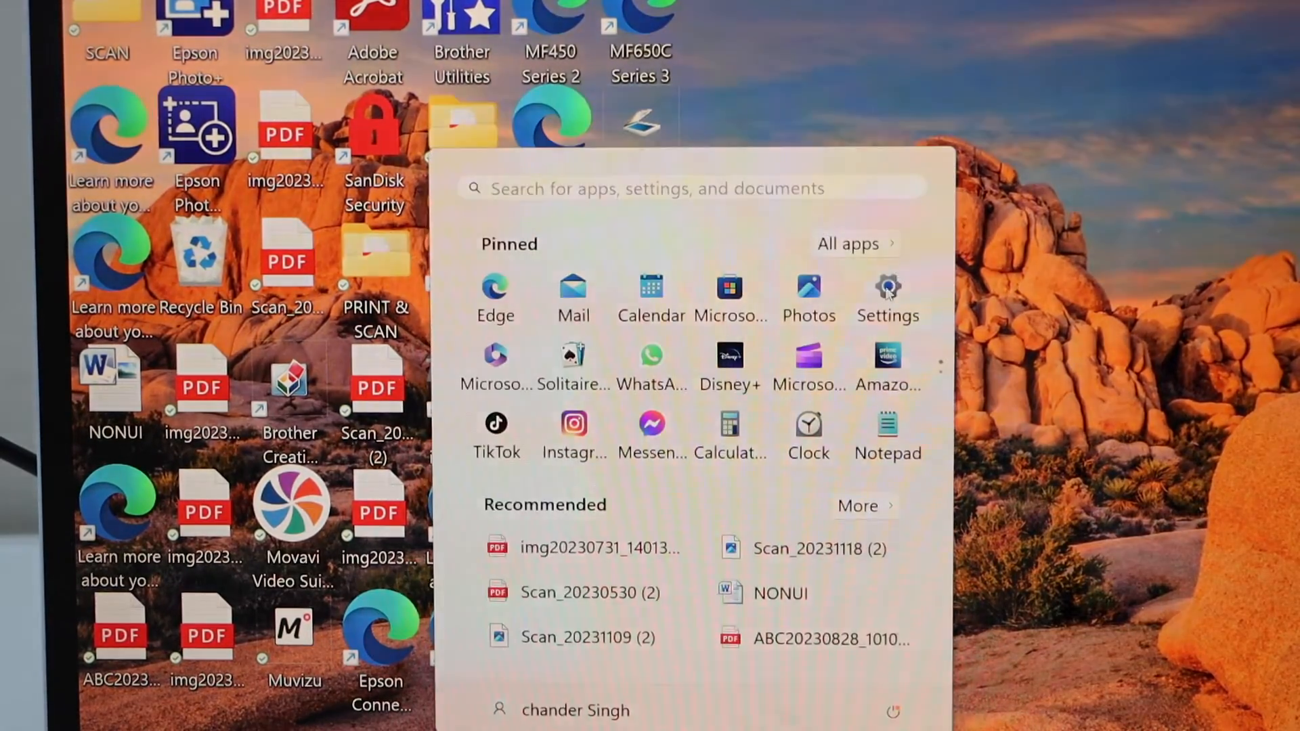
Step: Launch Settings from the Pinned apps in the Start menu
{"action": "left_click", "coordinate": [886, 286]}
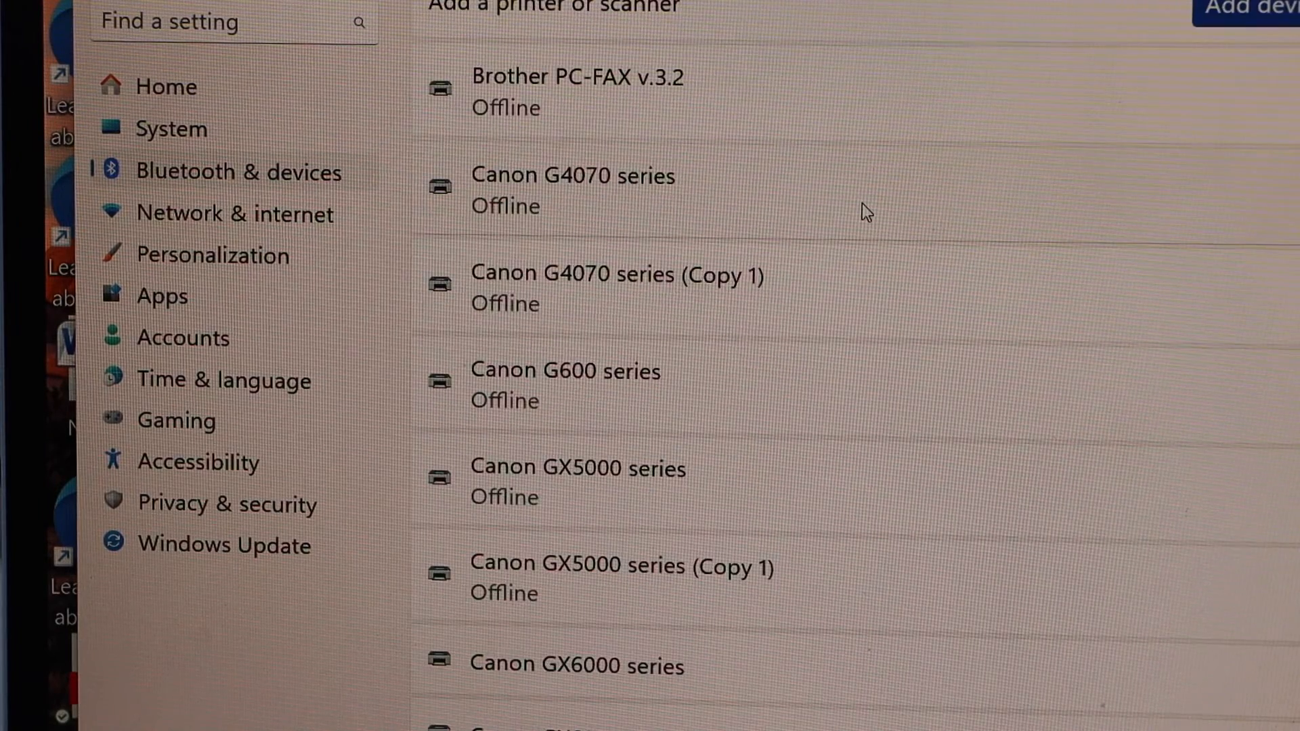
{"action": "scroll", "scroll_direction": "down", "scroll_amount": 3}
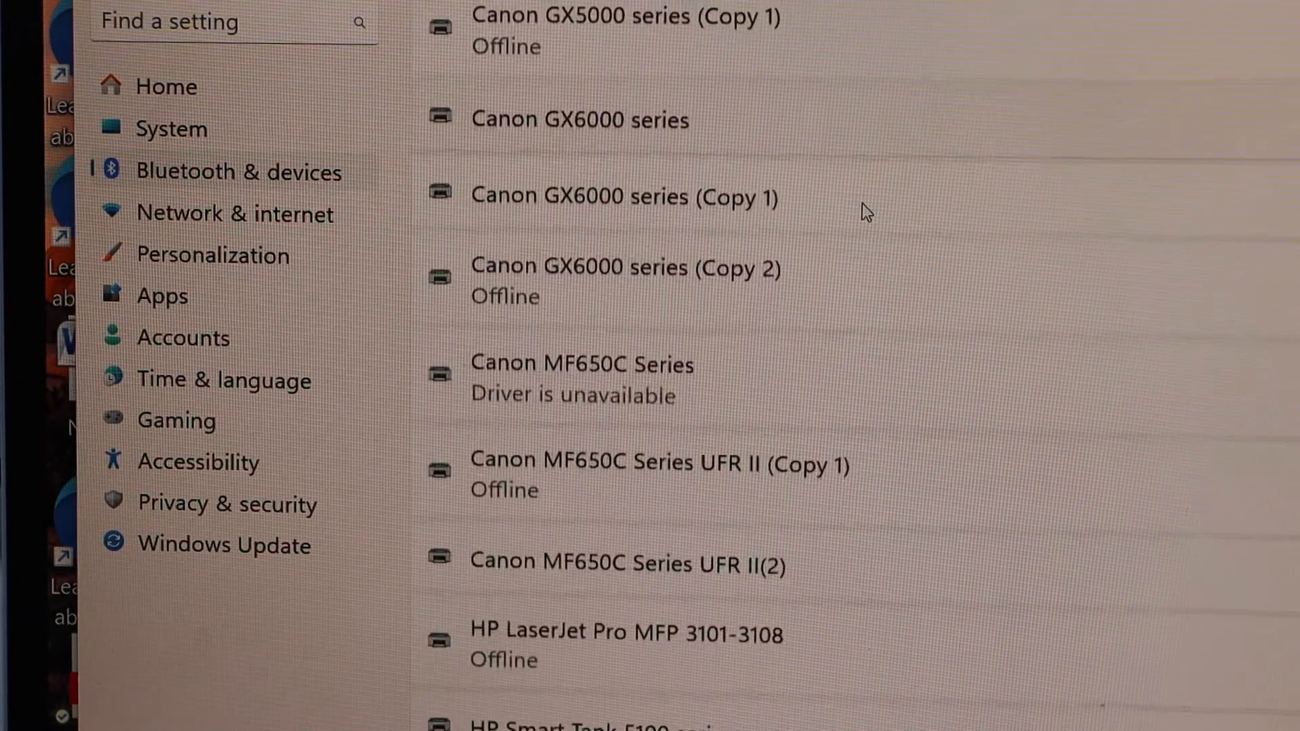
{"action": "scroll", "scroll_direction": "down", "scroll_amount": 3}
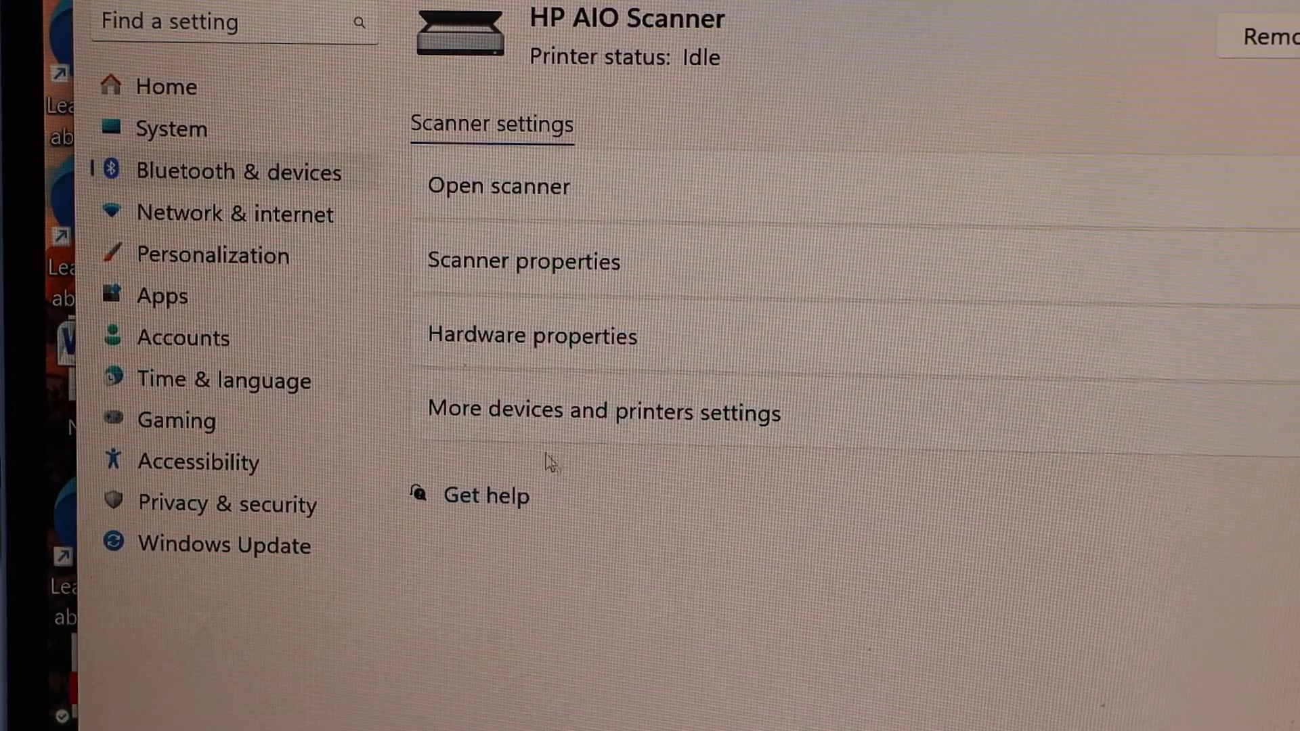
{"action": "mouse_move", "coordinate": [680, 452]}
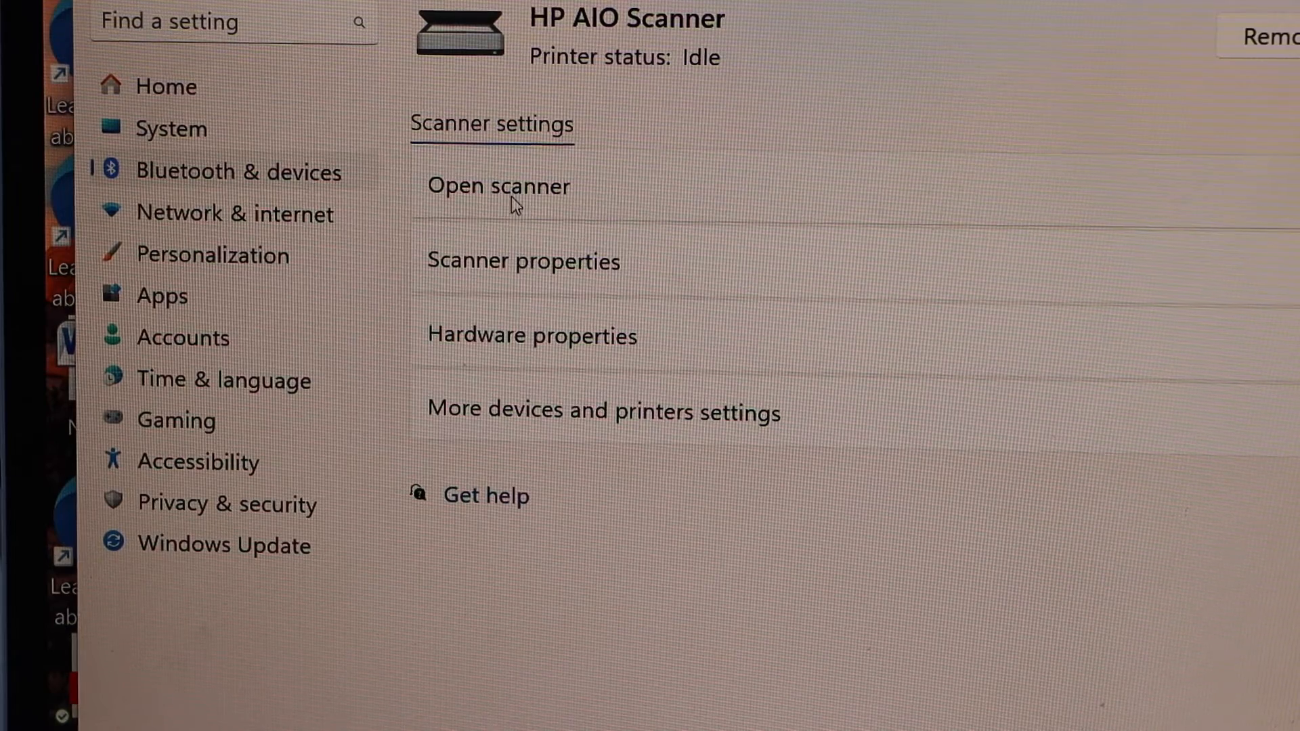
Step: View the HP AIO Scanner's settings page, then return to Printers & scanners
{"action": "left_click", "coordinate": [499, 185]}
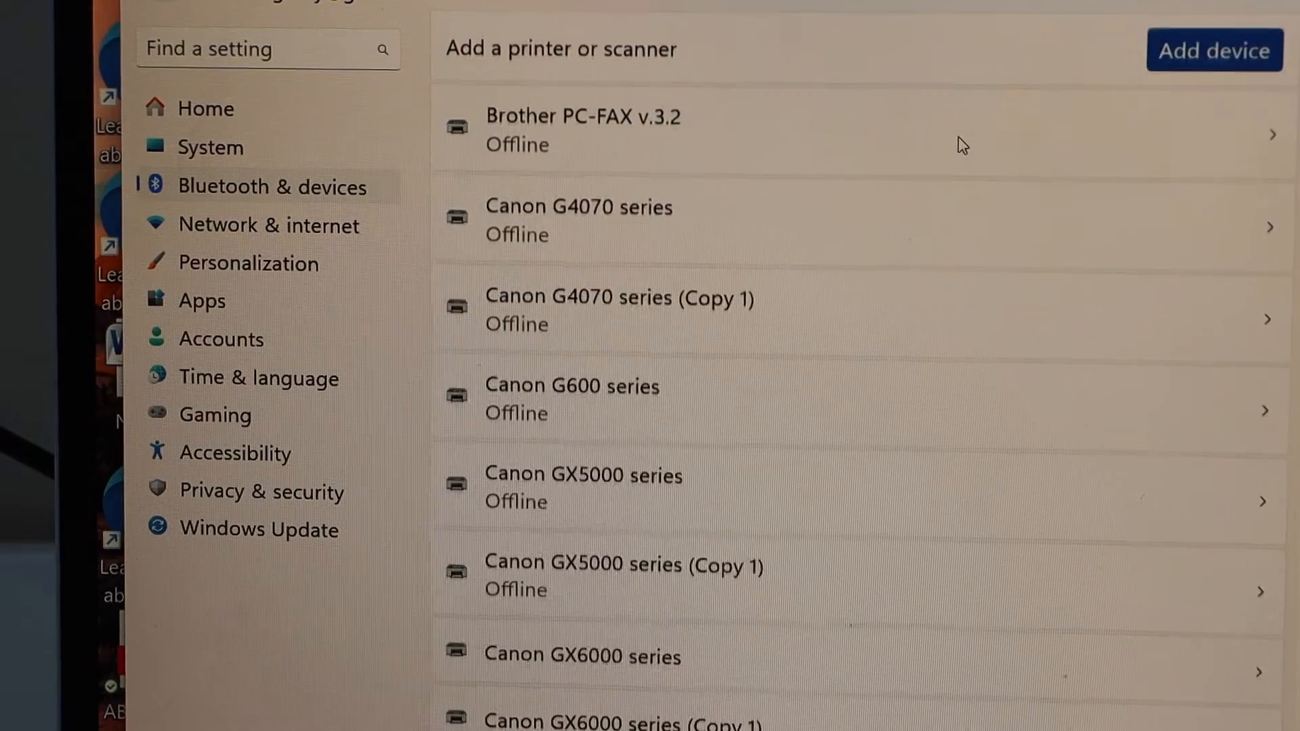
Step: Run Add device to find the HP Smart Tank 7000 series printer
{"action": "left_click", "coordinate": [1212, 51]}
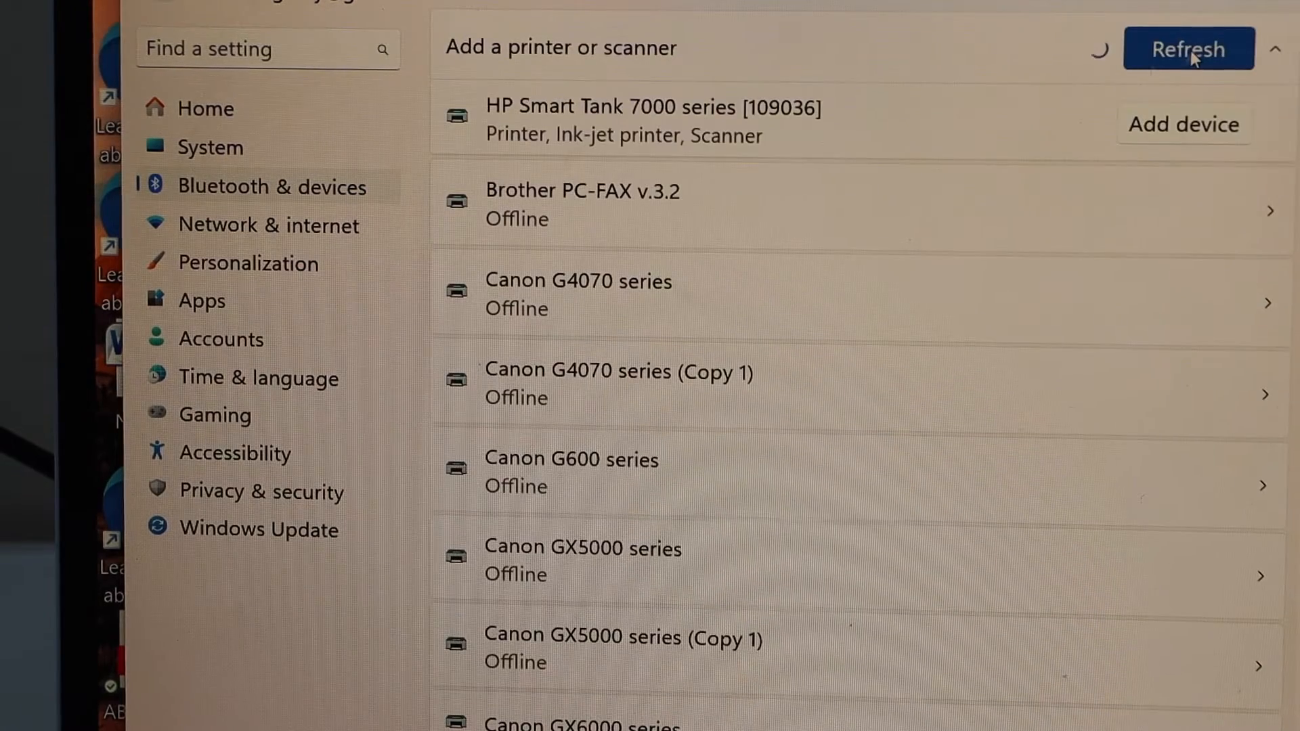